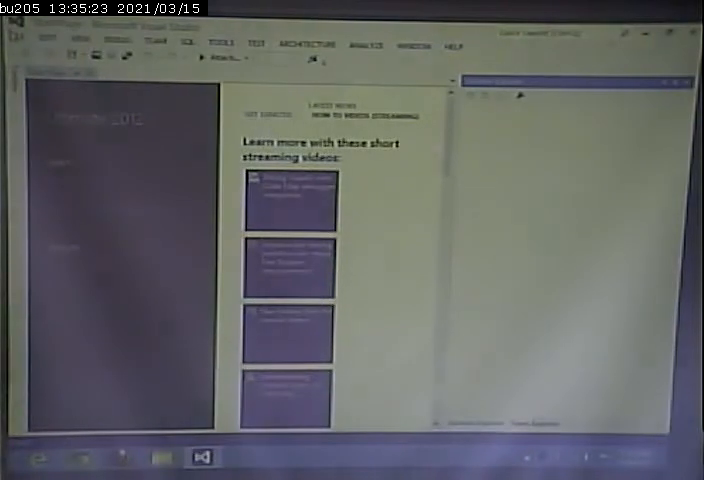
- Bring up the File System folder chooser for the web site location
{"action": "left_click", "coordinate": [12, 32]}
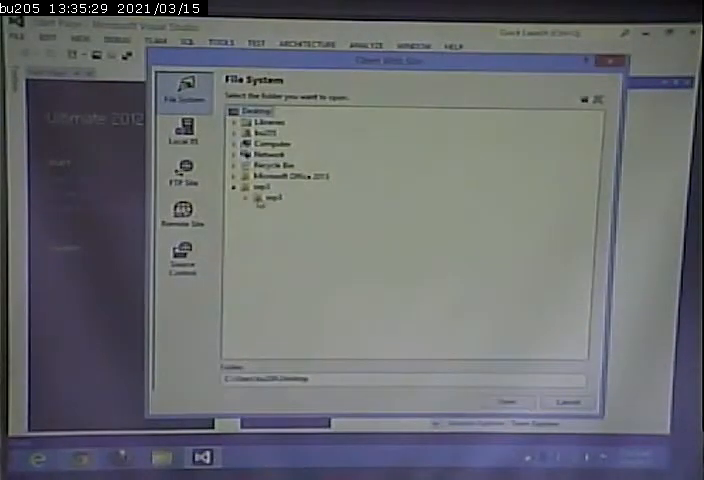
{"action": "left_click", "coordinate": [268, 196]}
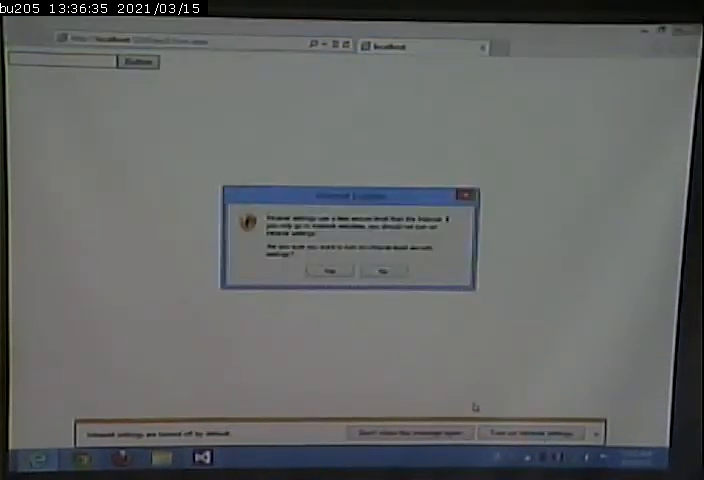
- Answer No to the intranet prompt and submit the empty form to show the required-field message
{"action": "left_click", "coordinate": [330, 272]}
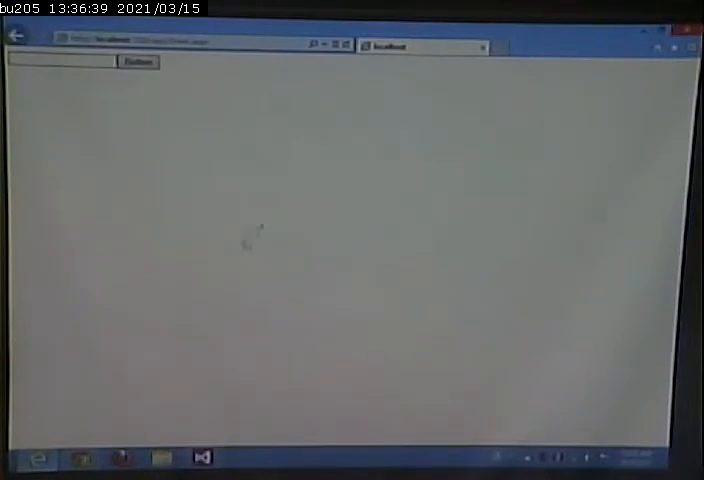
{"action": "left_click", "coordinate": [136, 60]}
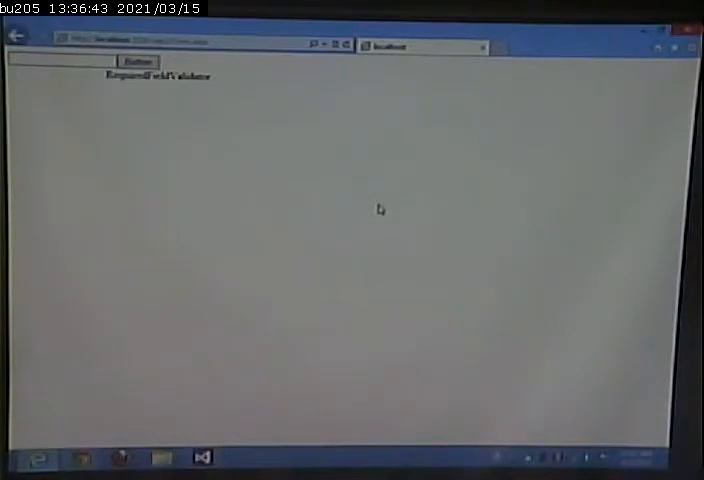
{"action": "mouse_move", "coordinate": [372, 228]}
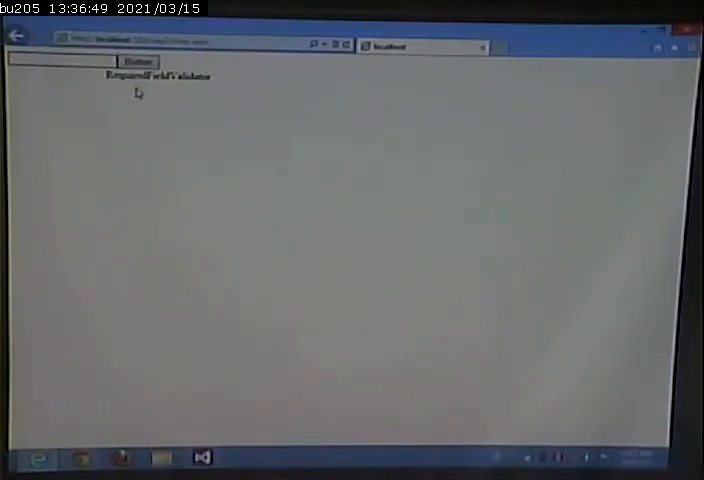
{"action": "left_click", "coordinate": [136, 60]}
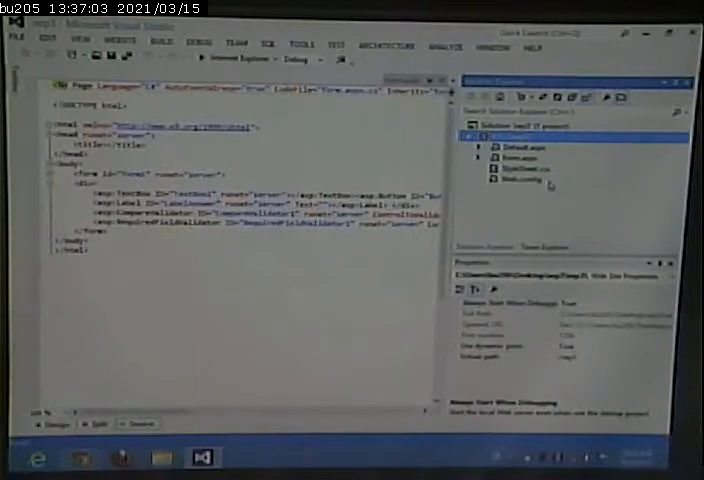
{"action": "left_click", "coordinate": [520, 178]}
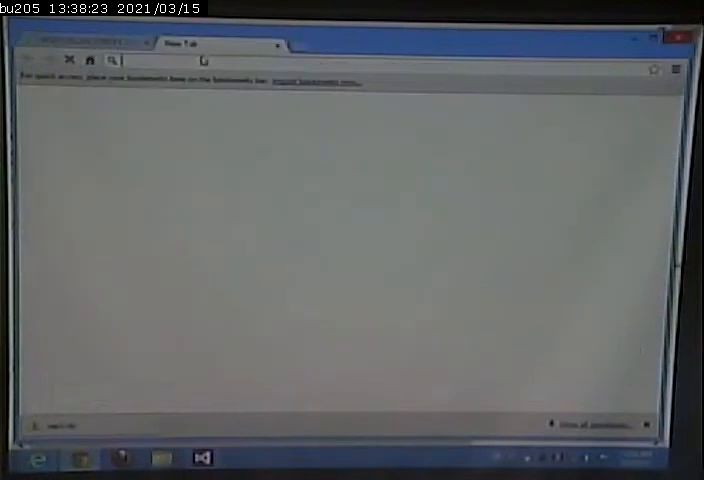
- Search Google for the UnobtrusiveValidationMode jquery ScriptResourceMapping error and browse the results
{"action": "type", "text": "google"}
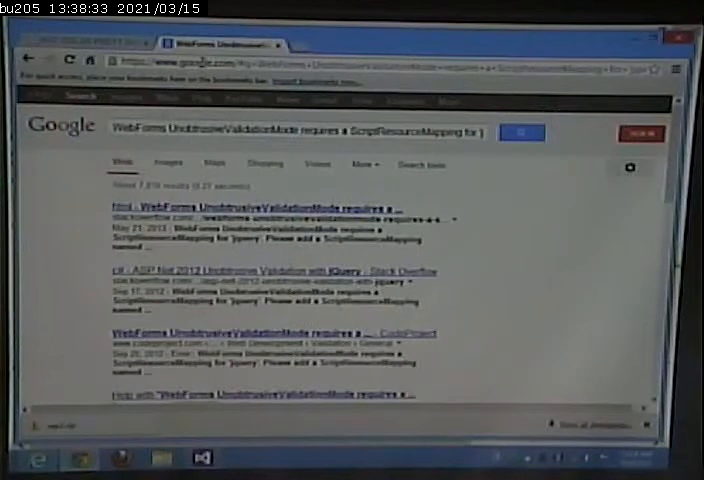
{"action": "scroll", "scroll_direction": "down", "scroll_amount": 3}
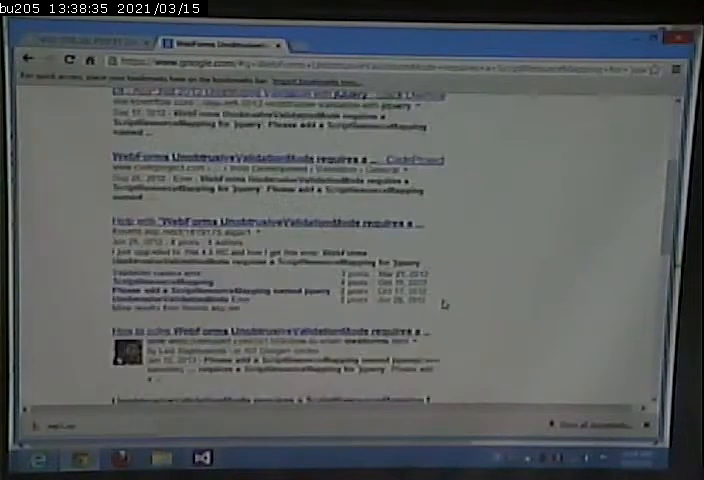
{"action": "scroll", "scroll_direction": "down", "scroll_amount": 3}
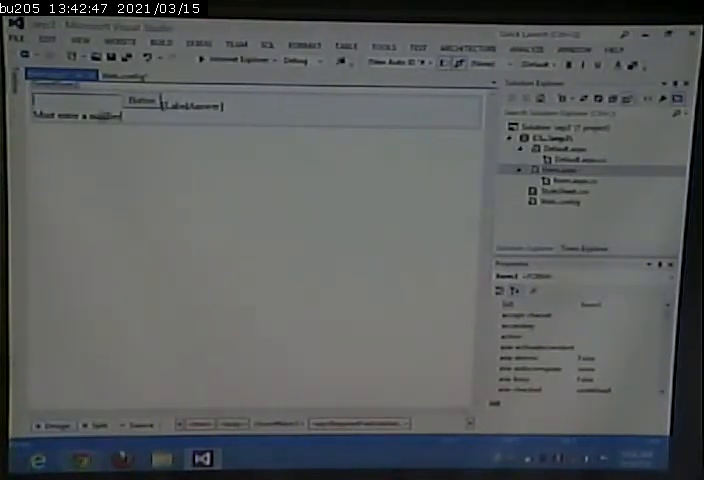
- Show Default.aspx in Design view with its textbox, button and label
{"action": "left_click", "coordinate": [78, 116]}
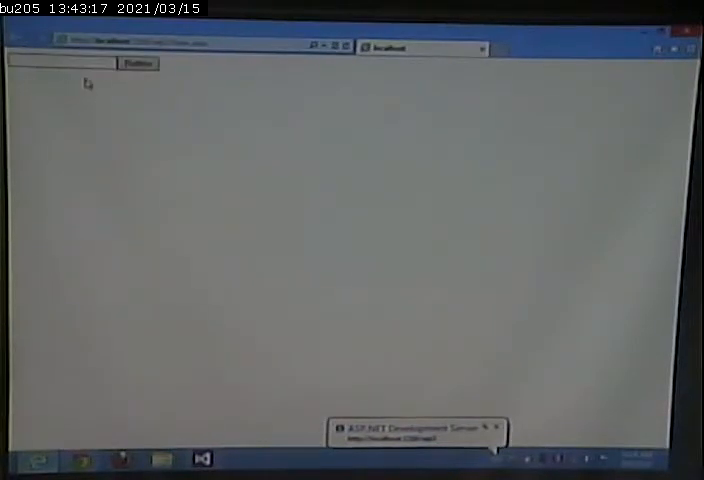
- Submit the localhost form from the button, hitting the click handler's FormatException
{"action": "left_click", "coordinate": [136, 64]}
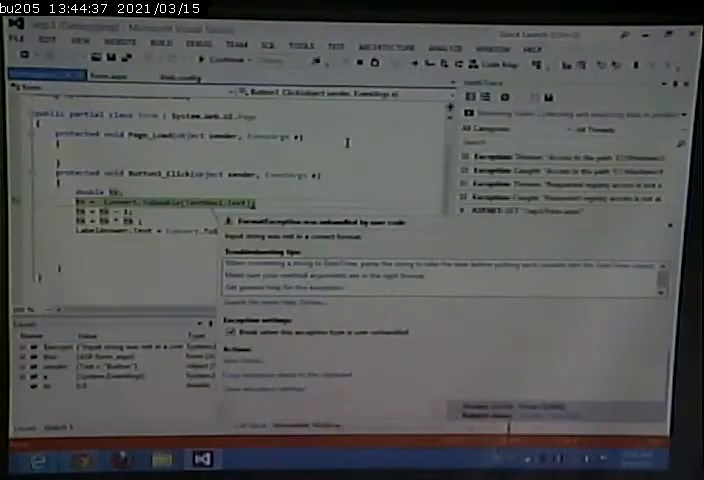
- Stop debugging after the FormatException and return to the click handler code
{"action": "left_click", "coordinate": [188, 48]}
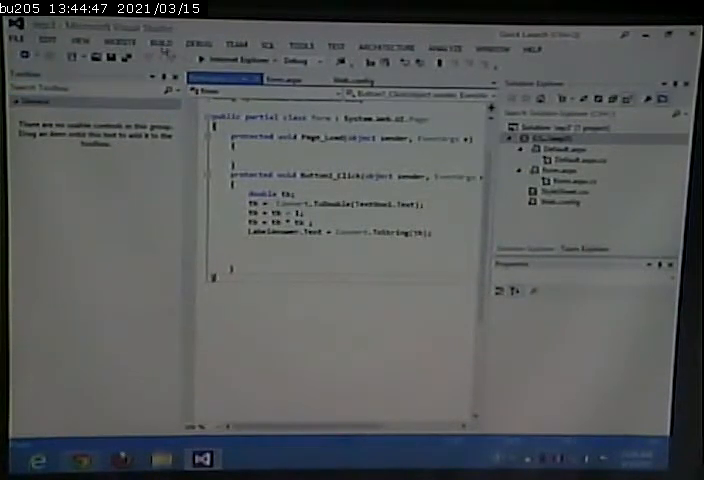
{"action": "left_click", "coordinate": [200, 46]}
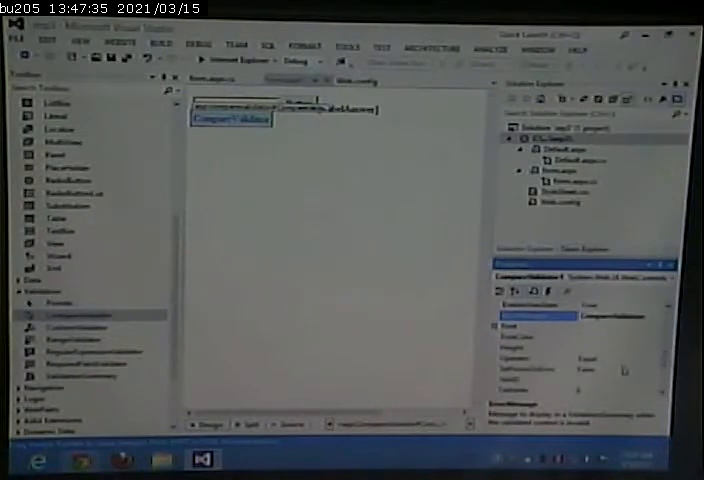
- Expand CompareValidator1's Operator list to pick the DataTypeCheck comparison
{"action": "left_click", "coordinate": [652, 356]}
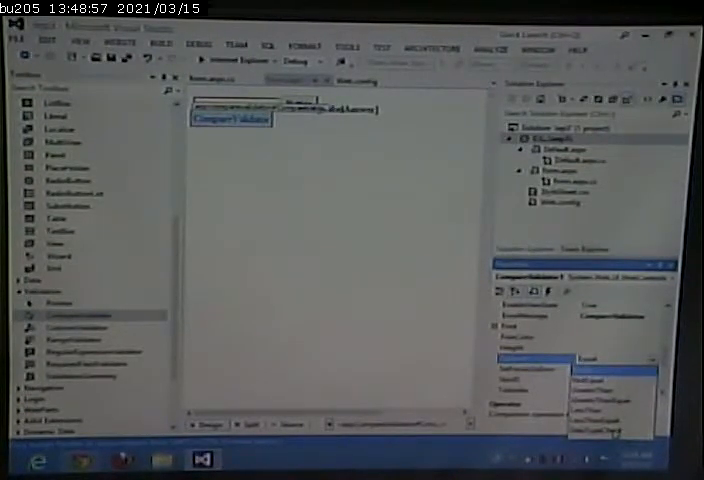
- Place a RangeValidator on the form beside the CompareValidator
{"action": "left_click", "coordinate": [610, 372]}
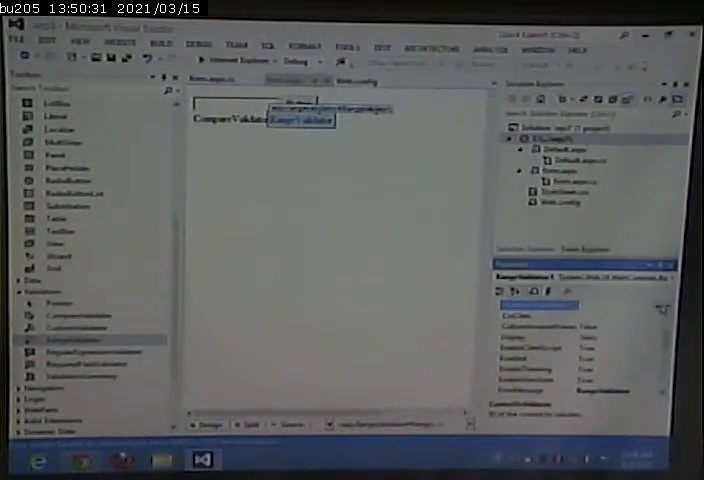
{"action": "left_click", "coordinate": [618, 318]}
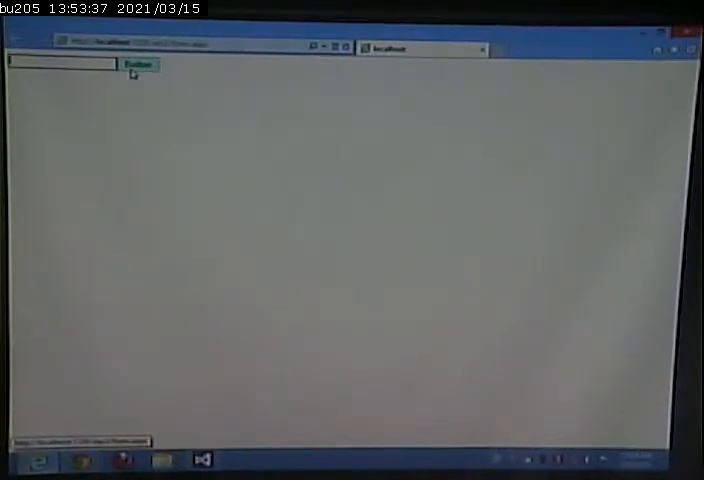
- Submit the running localhost form to test the compare and range validators
{"action": "left_click", "coordinate": [138, 64]}
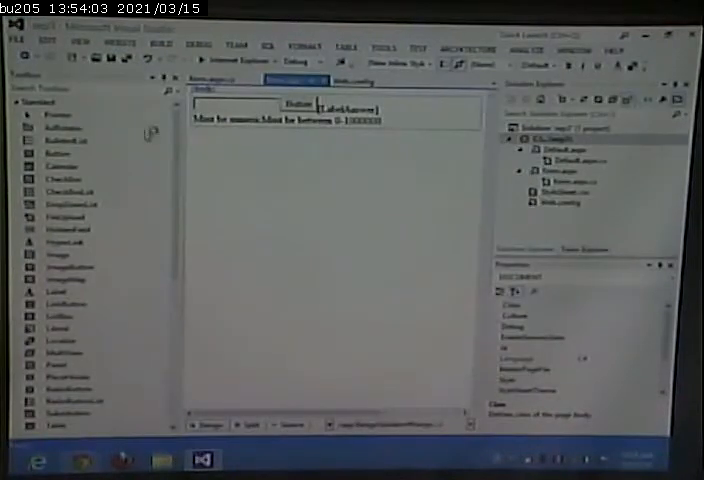
- Run the web form in Internet Explorer from Visual Studio
{"action": "left_click", "coordinate": [230, 120]}
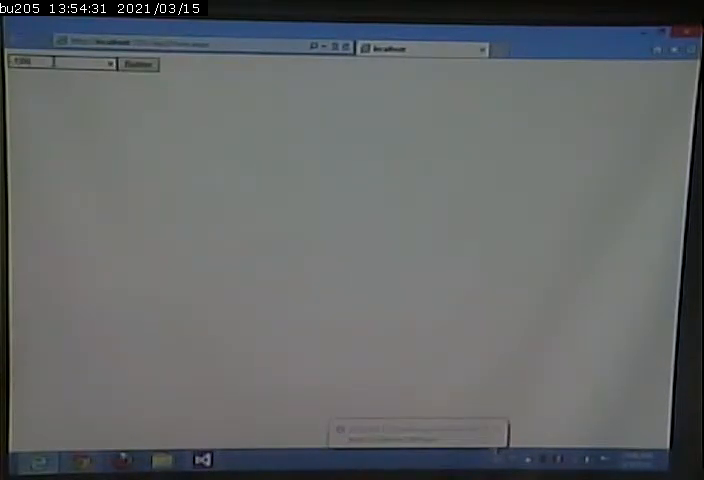
- Submit the form with text in the number box to trigger the validators
{"action": "left_click", "coordinate": [138, 64]}
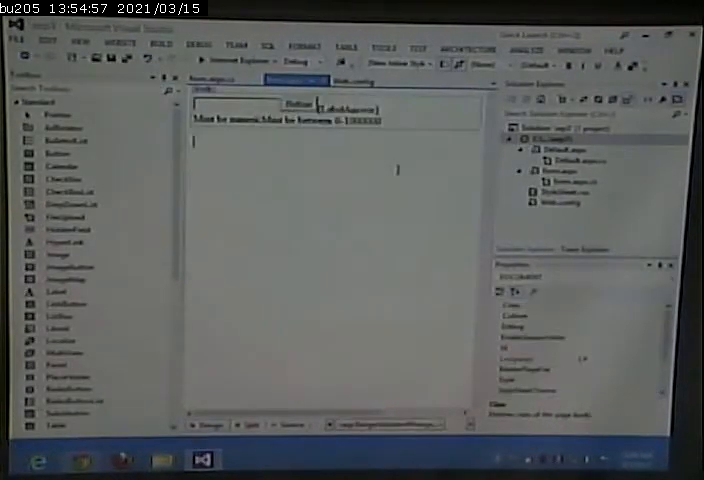
{"action": "scroll", "scroll_direction": "down", "scroll_amount": 3}
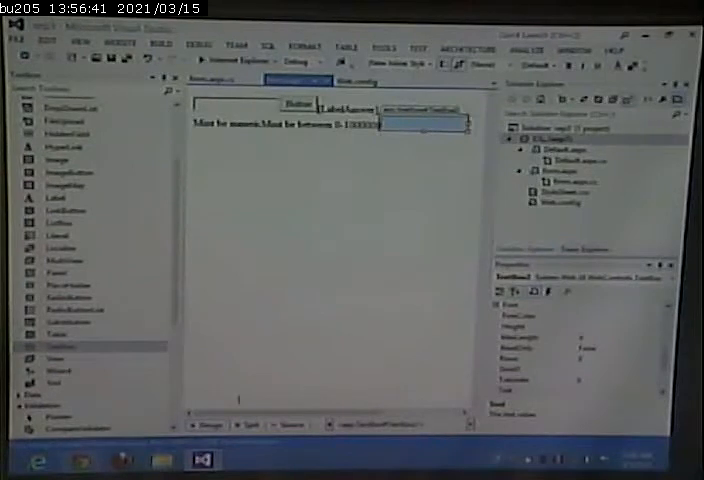
- Select the newly added e-mail textbox in the designer
{"action": "left_click", "coordinate": [254, 424]}
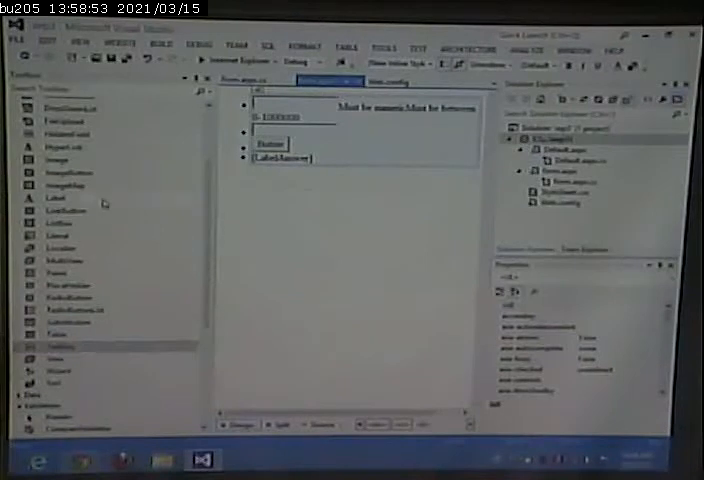
{"action": "scroll", "scroll_direction": "down", "scroll_amount": 3}
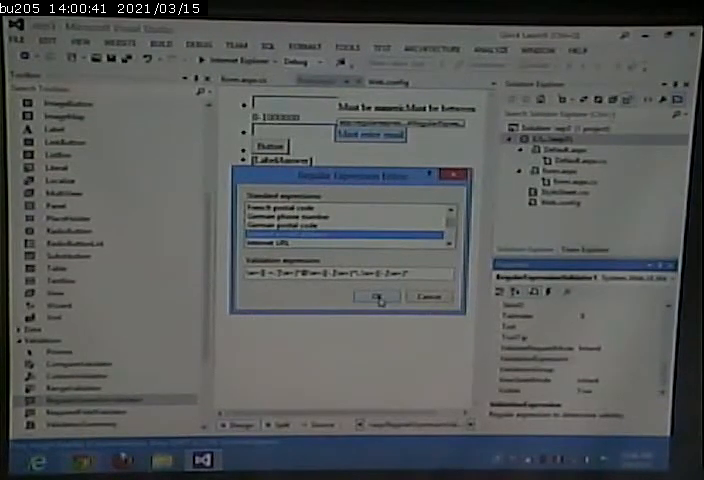
- Confirm the Internet e-mail address validation expression for the validator
{"action": "left_click", "coordinate": [376, 296]}
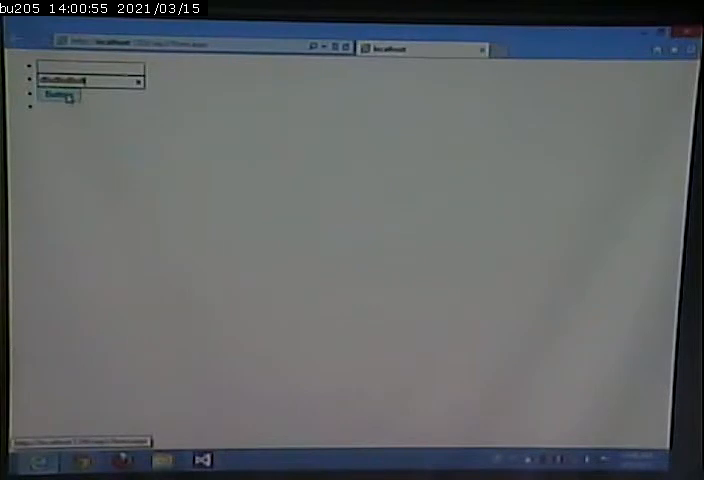
- Enter a test value in the form's textbox and submit it to localhost
{"action": "left_click", "coordinate": [56, 94]}
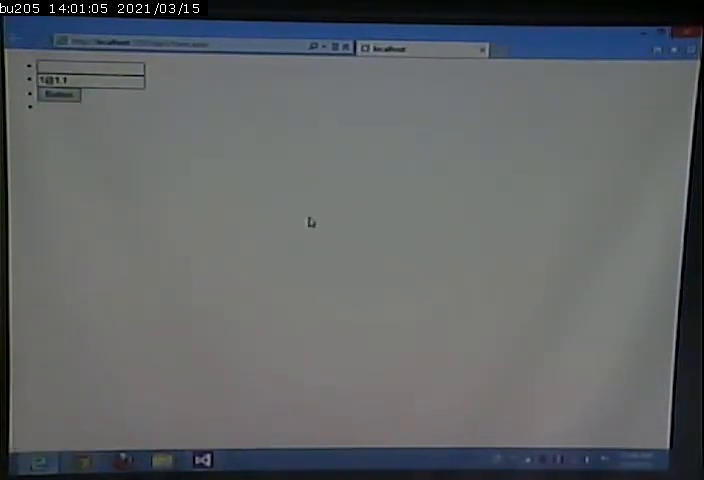
{"action": "left_click", "coordinate": [58, 94]}
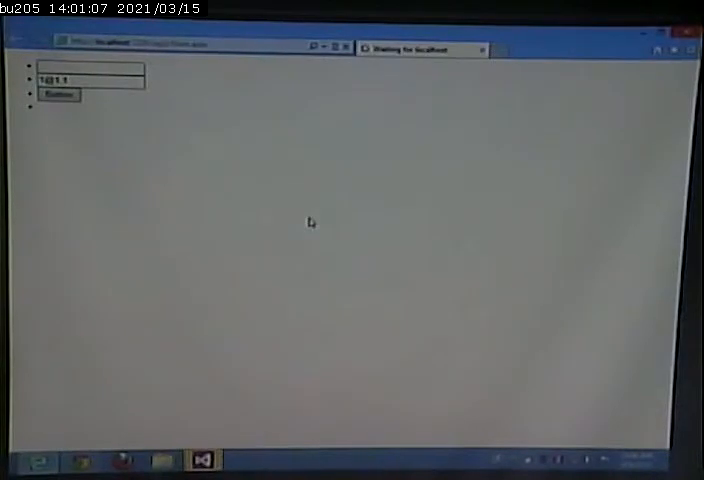